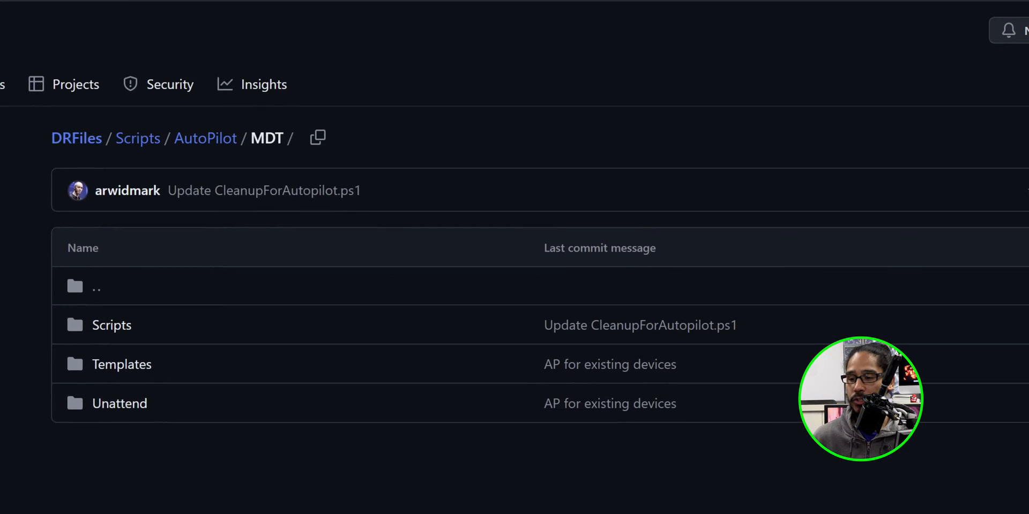
Scroll through the AutoPilot MDT folder contents on GitHub
scroll("up", 3)
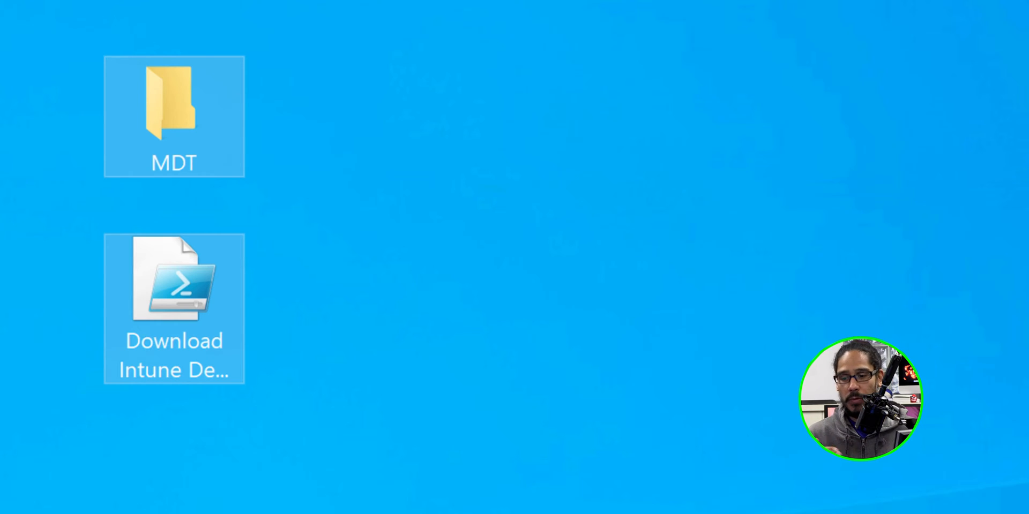
double_click(174, 105)
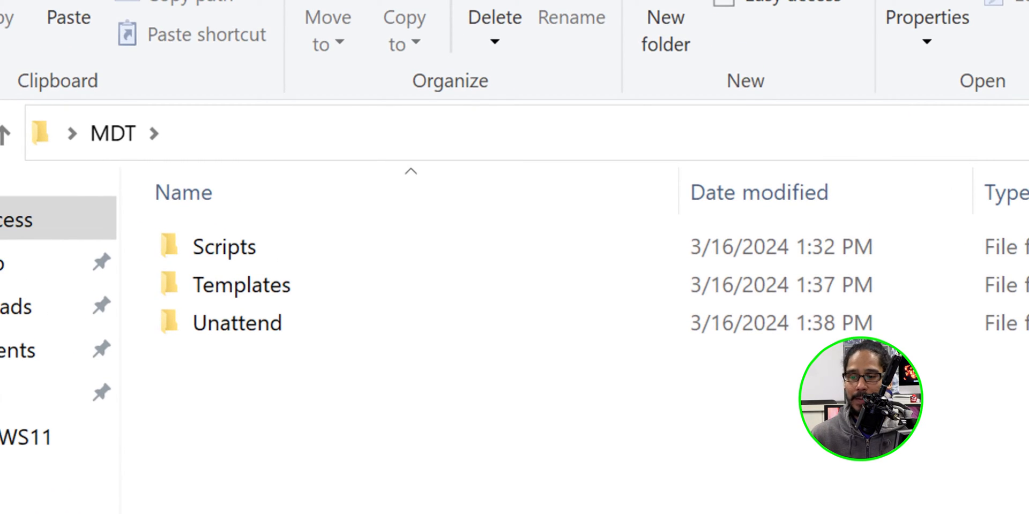
double_click(223, 247)
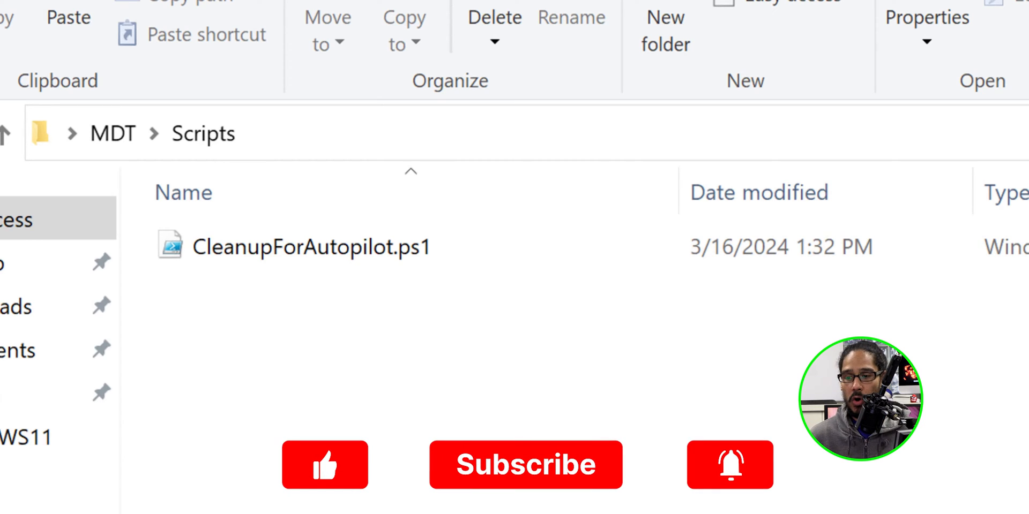
left_click(323, 464)
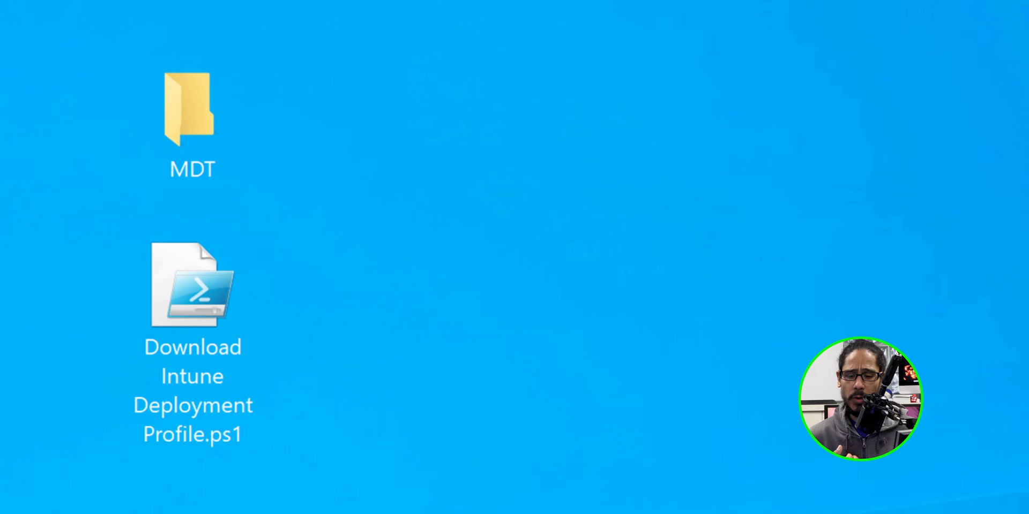
Launch Windows PowerShell ISE from Start search with administrator rights
left_click(10, 501)
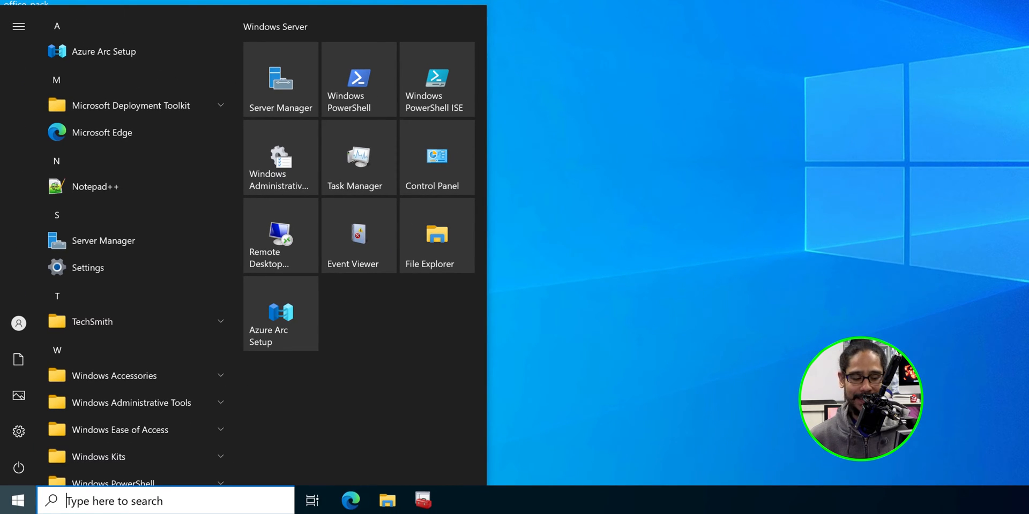
type("Windows PowerShell ISE")
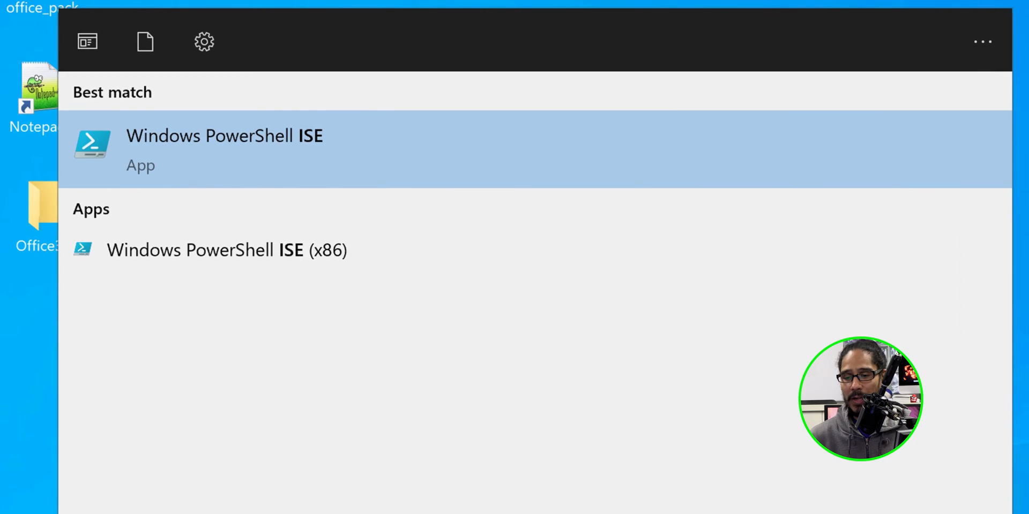
right_click(224, 136)
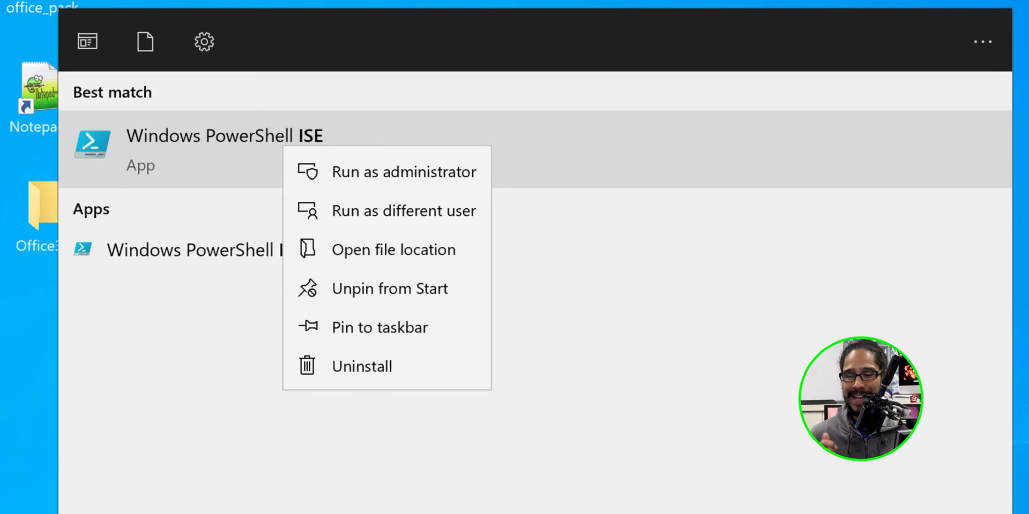
left_click(404, 171)
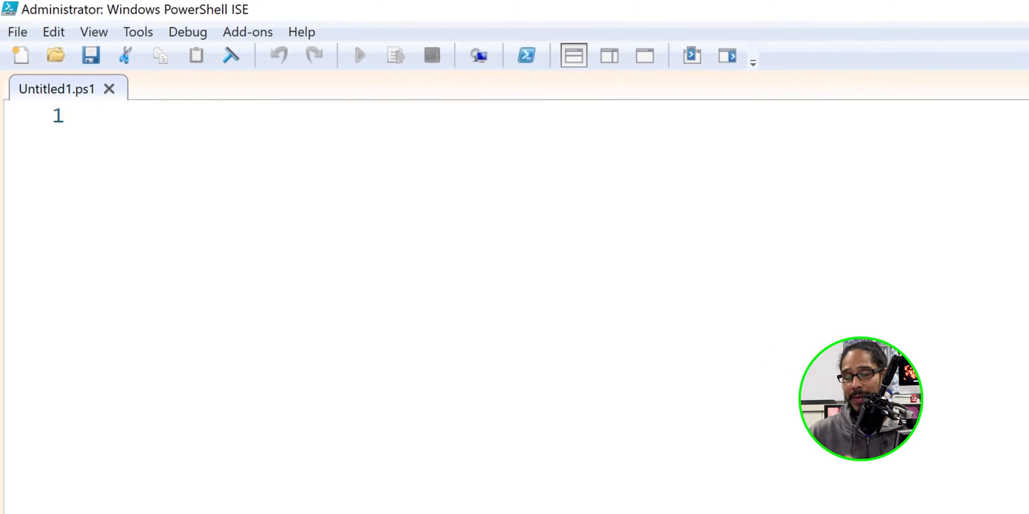
Load the Download Intune Deployment Profile.ps1 script into the ISE session
left_click(55, 55)
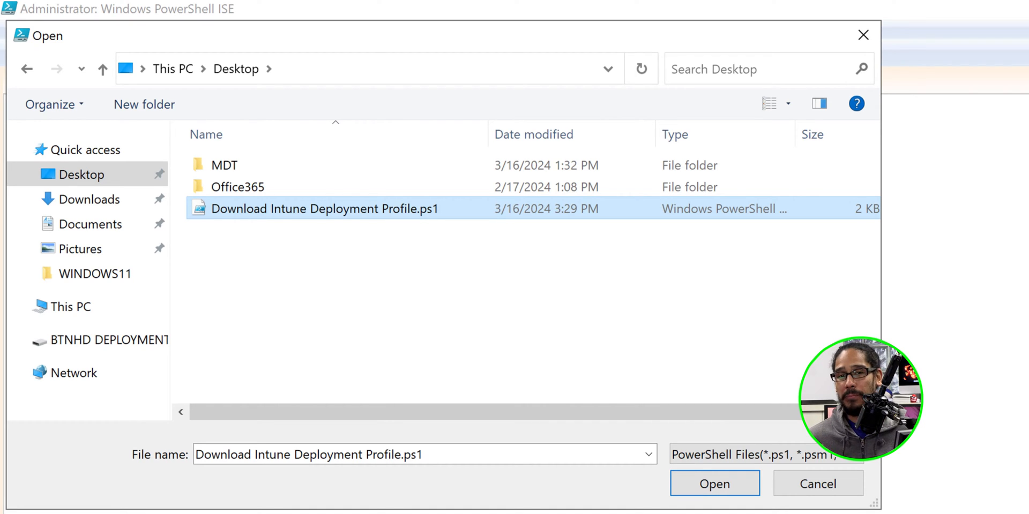
left_click(714, 483)
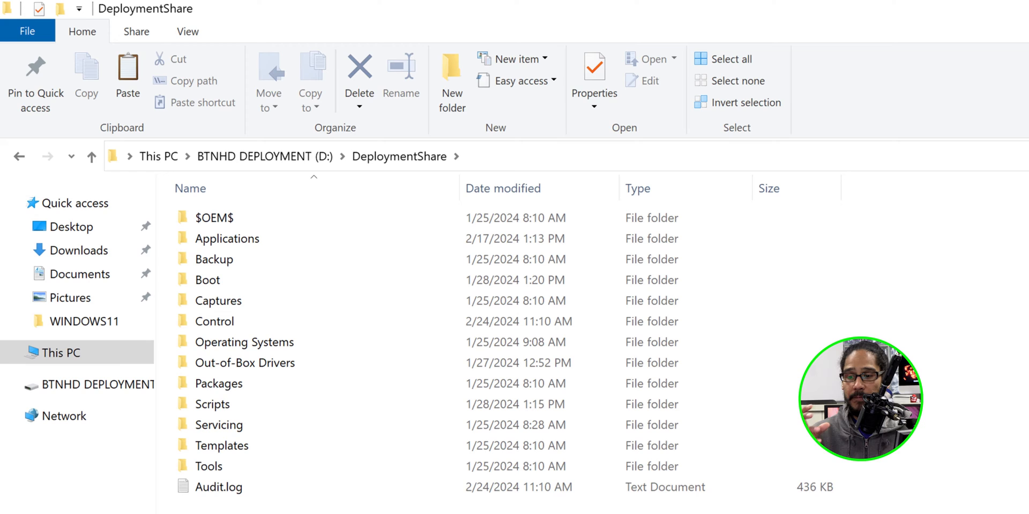
Paste the AutoPilot folder into D:\DeploymentShare and place supporting files in its AutoPilot, Scripts and Templates folders
left_click(451, 77)
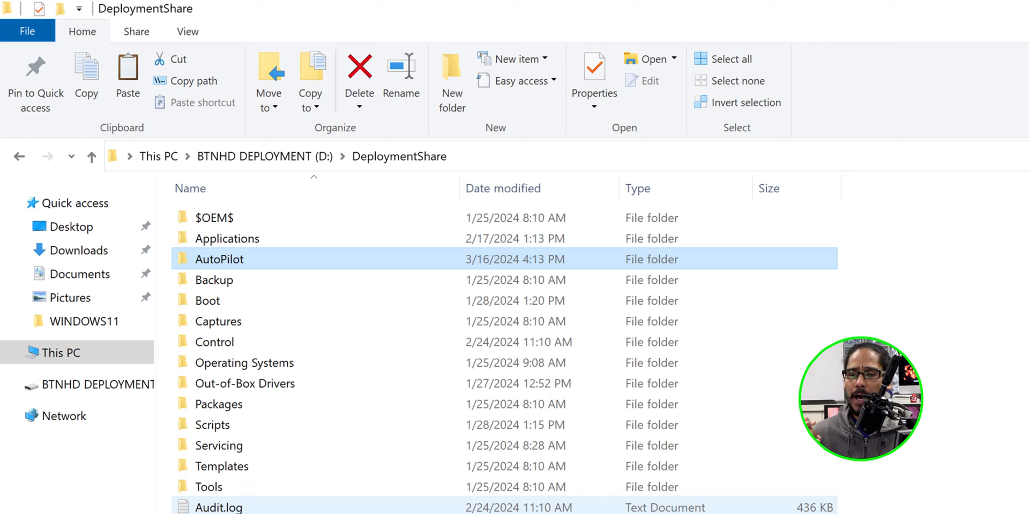
double_click(219, 258)
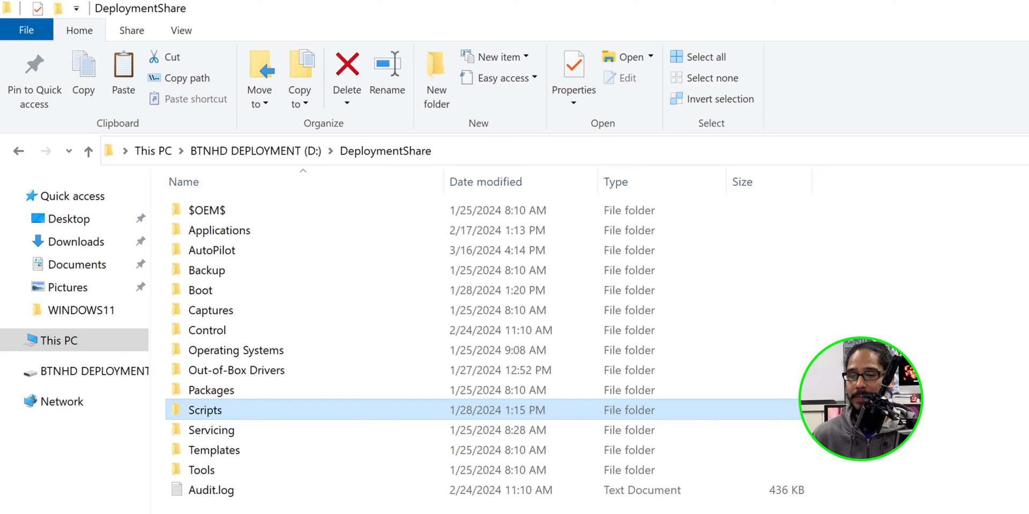
double_click(204, 411)
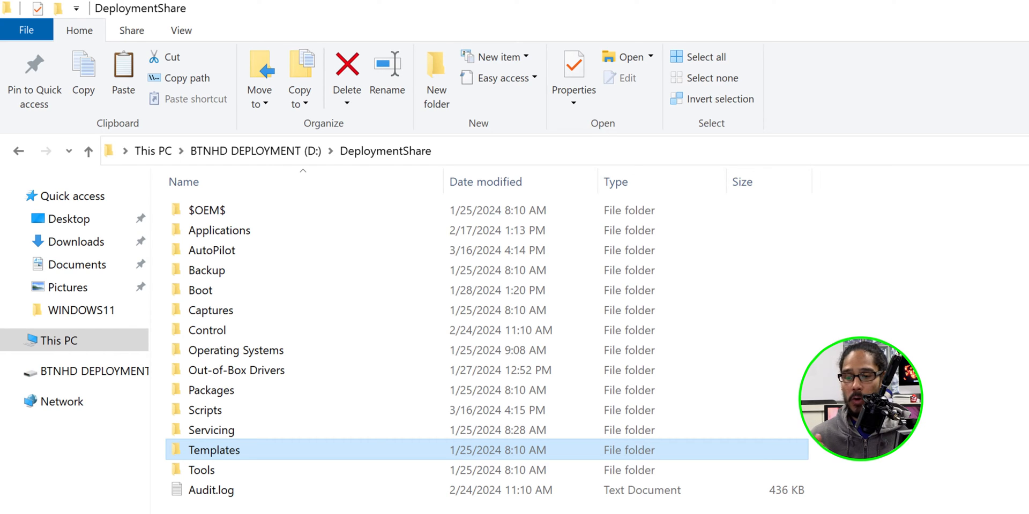
double_click(214, 451)
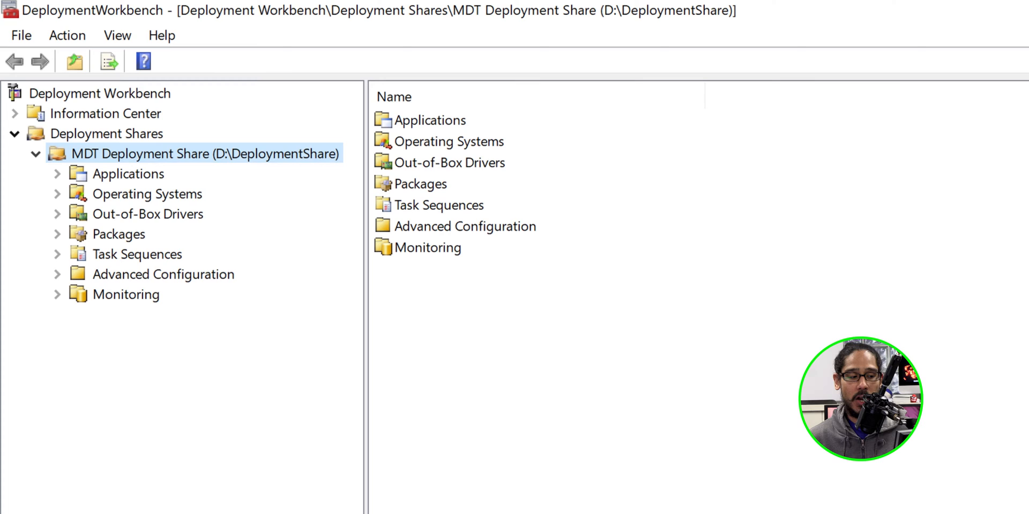
Start the New Task Sequence Wizard from the MDT Deployment Share's Task Sequences node
left_click(137, 254)
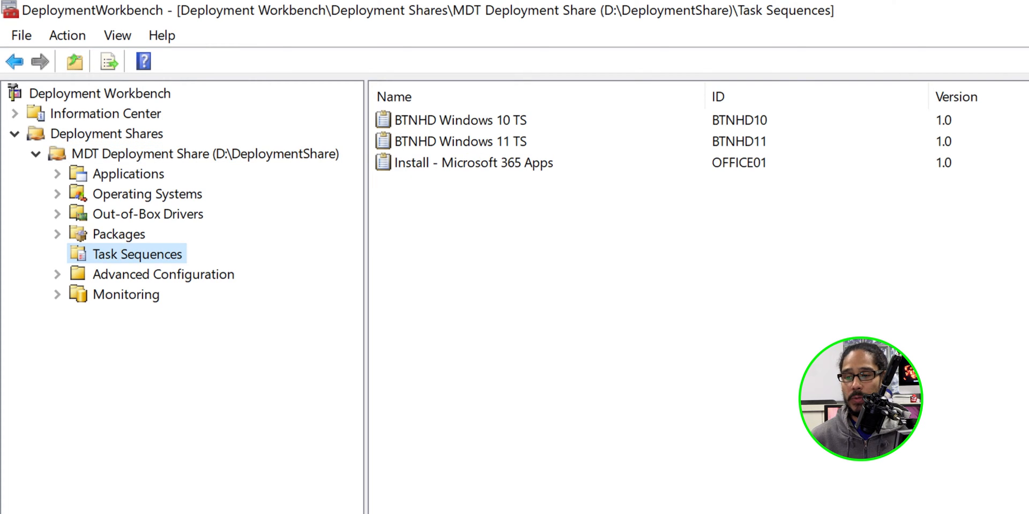
right_click(138, 254)
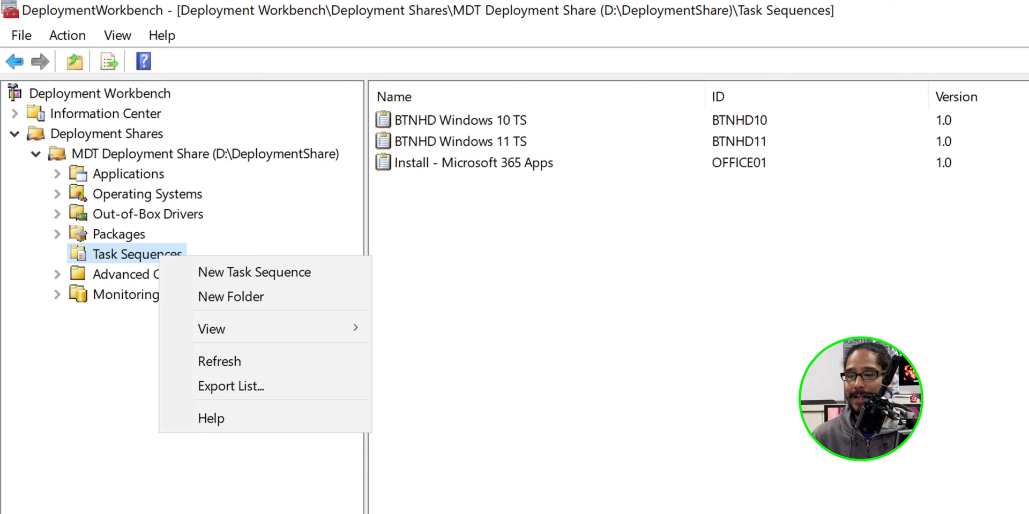
left_click(254, 272)
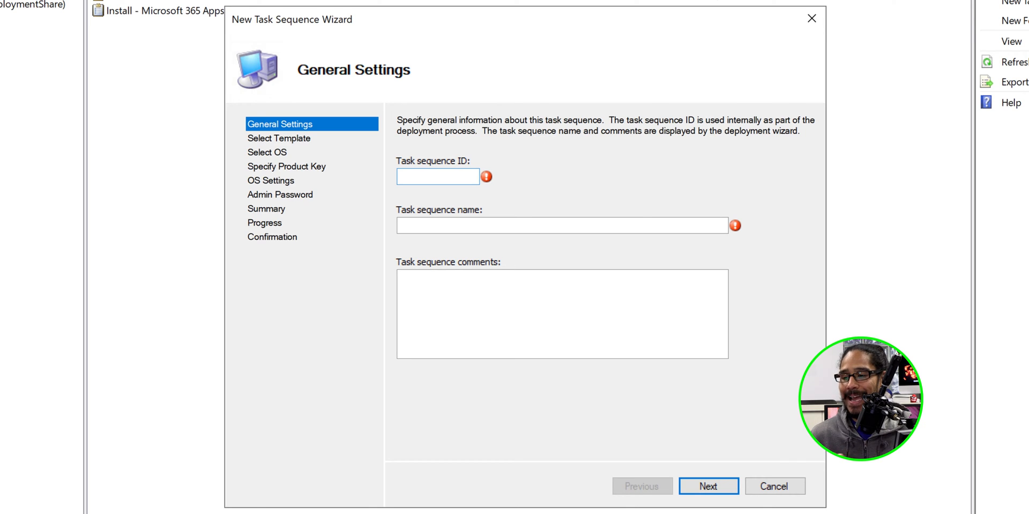
Set ID AUTOPILOT01, name 'BTNHD Windows Autopilot for Existing Devices TS' and the Windows AutoPilot for Existing Devices template
type("AUTOPILOT01")
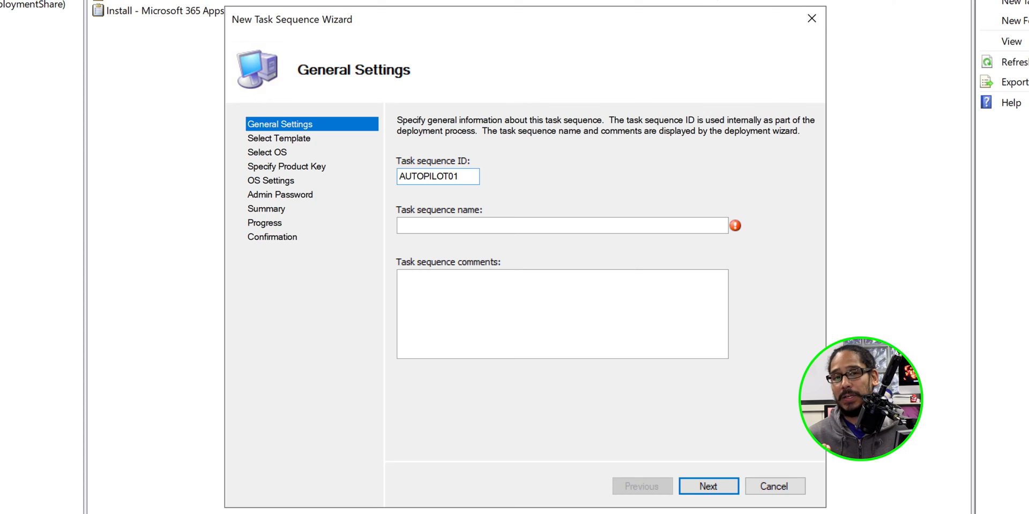
type("BTNHD Windows Autopilot for Existing Devices TS")
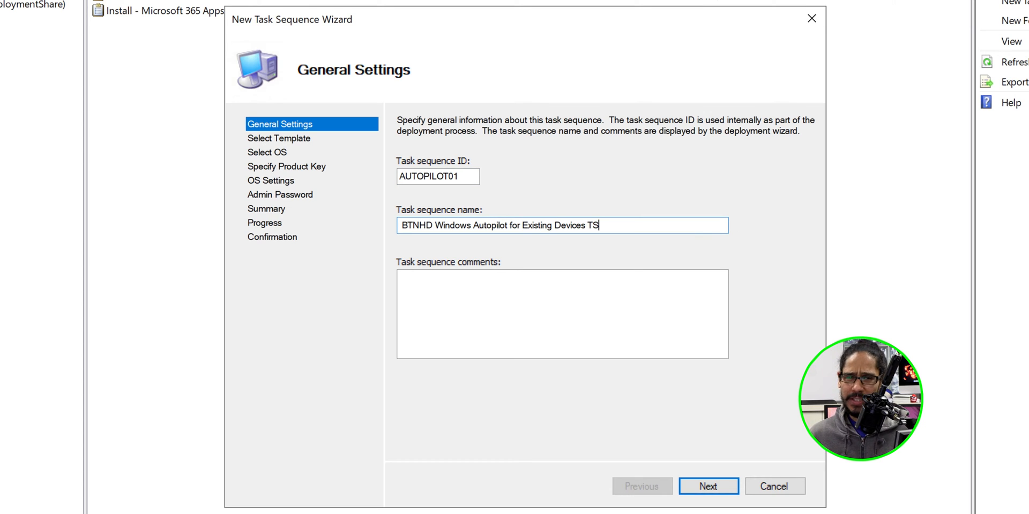
left_click(708, 486)
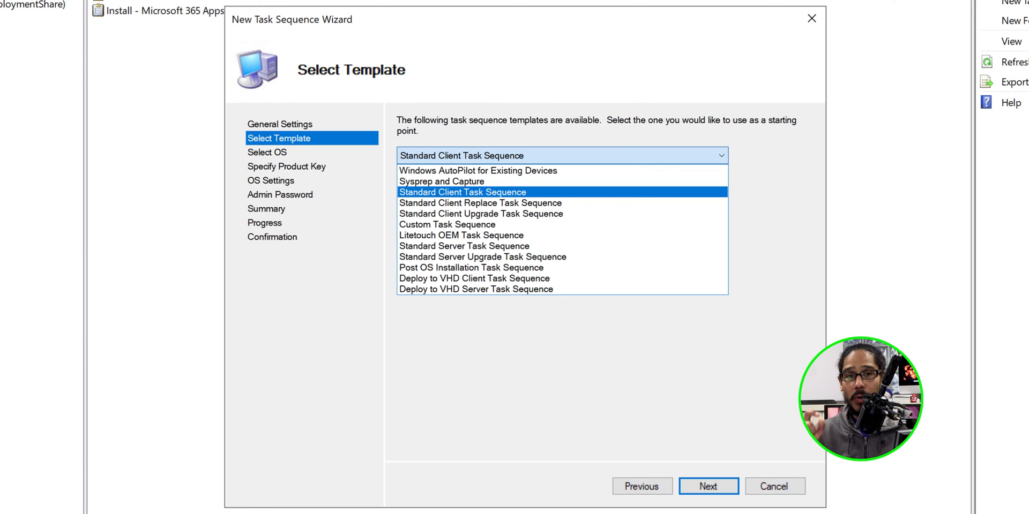
left_click(477, 170)
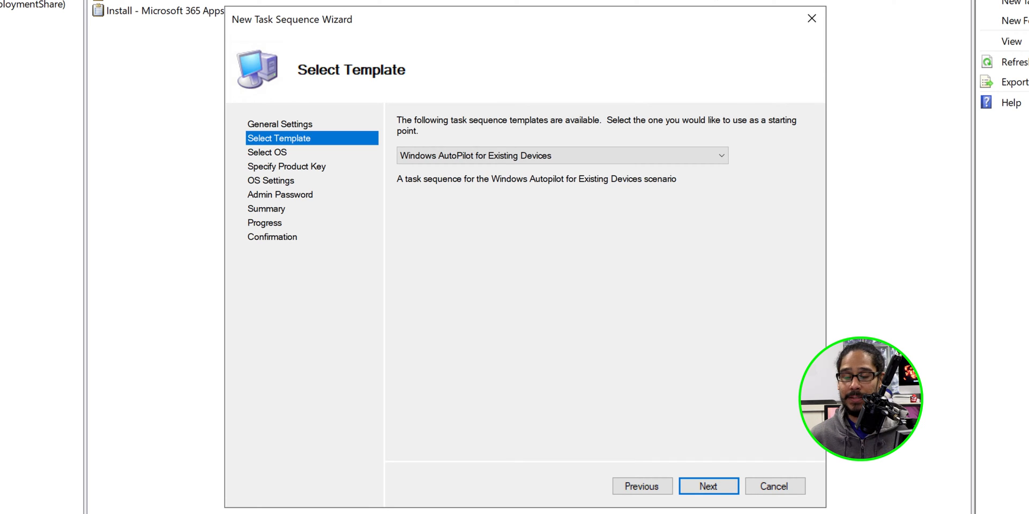
left_click(707, 487)
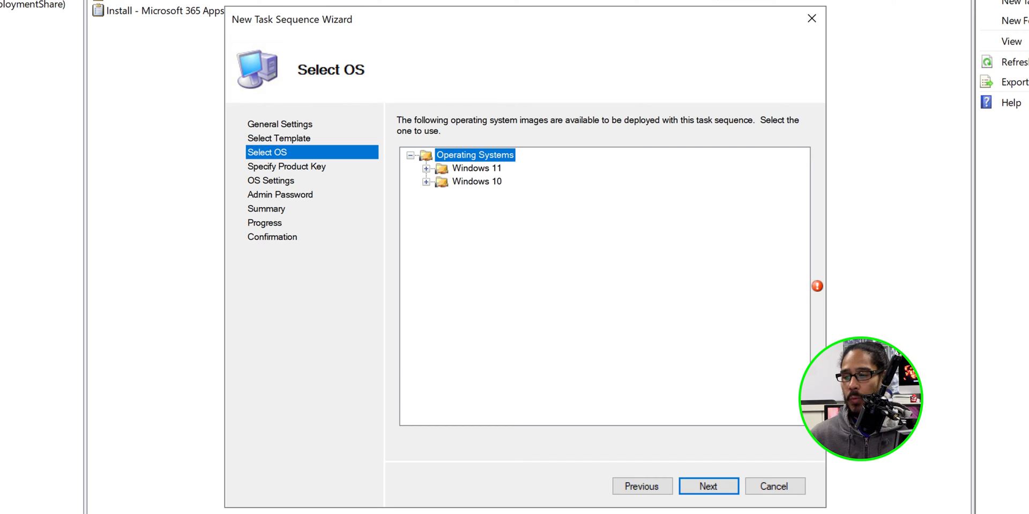
Choose the Windows 11 Education image, skipping the product key and keeping default OS settings
left_click(426, 168)
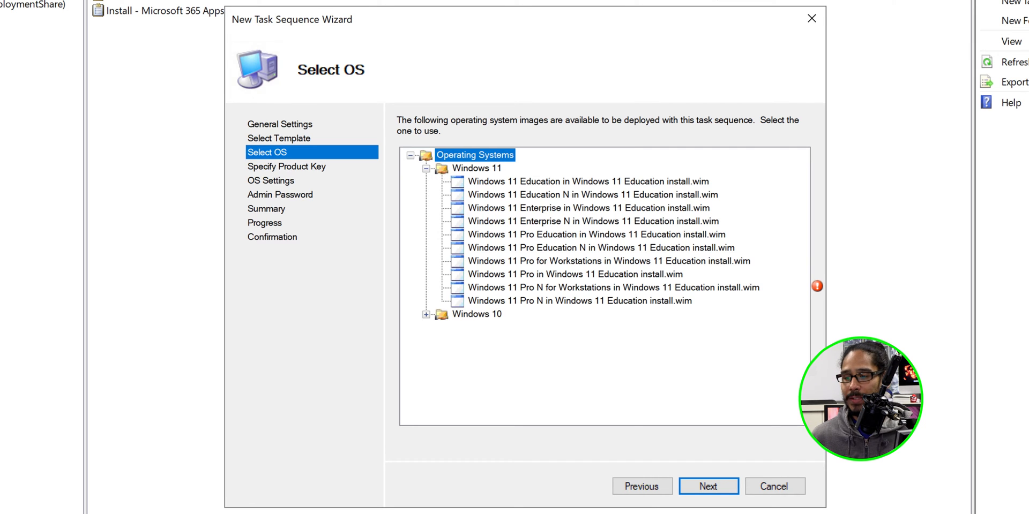
left_click(589, 181)
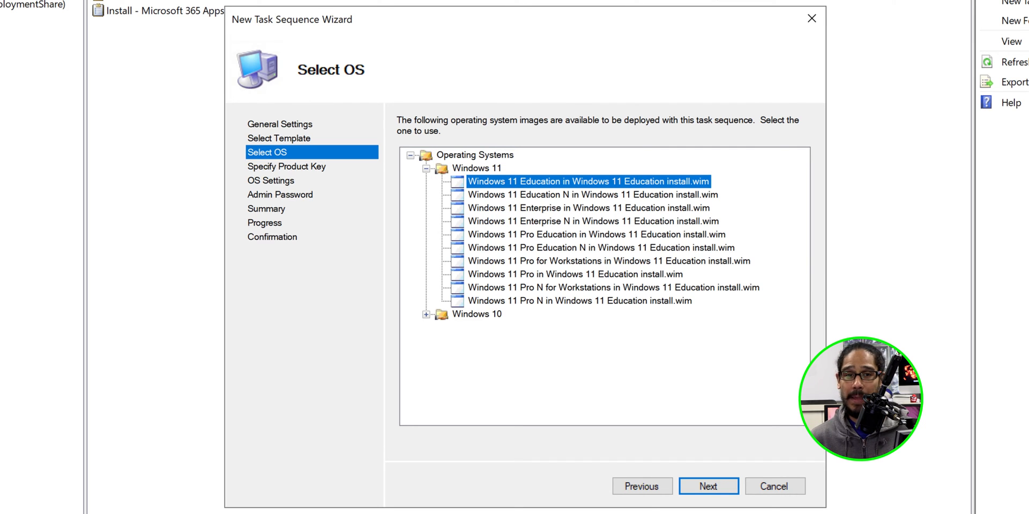
left_click(708, 487)
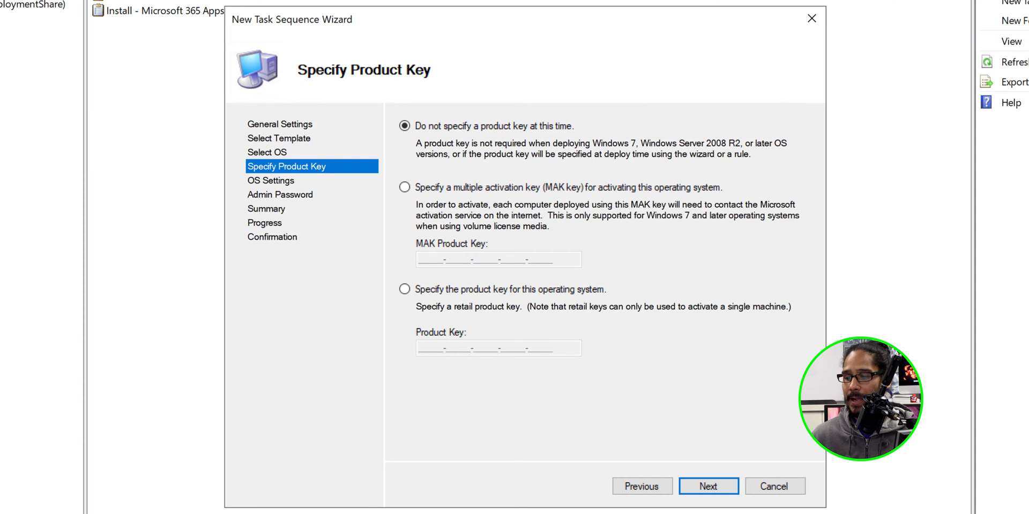
left_click(708, 486)
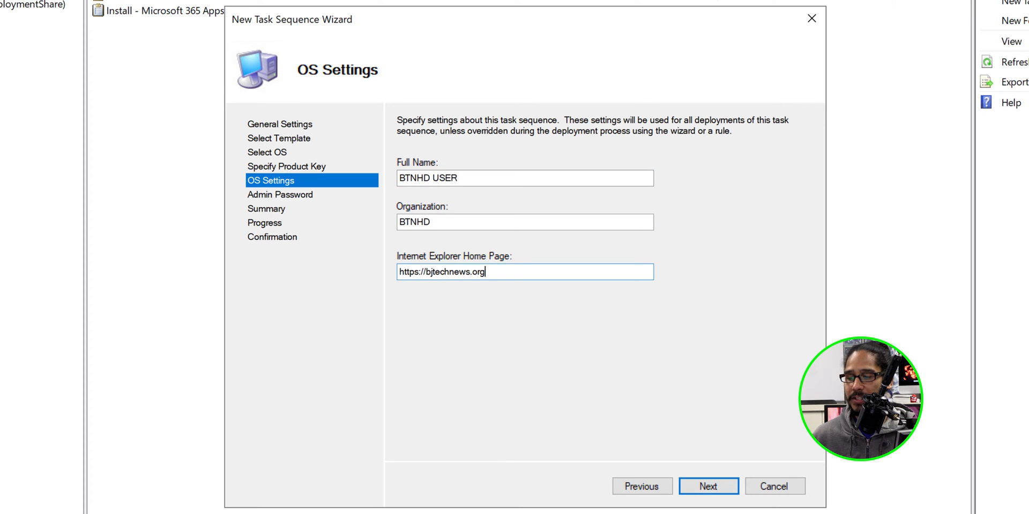
left_click(708, 487)
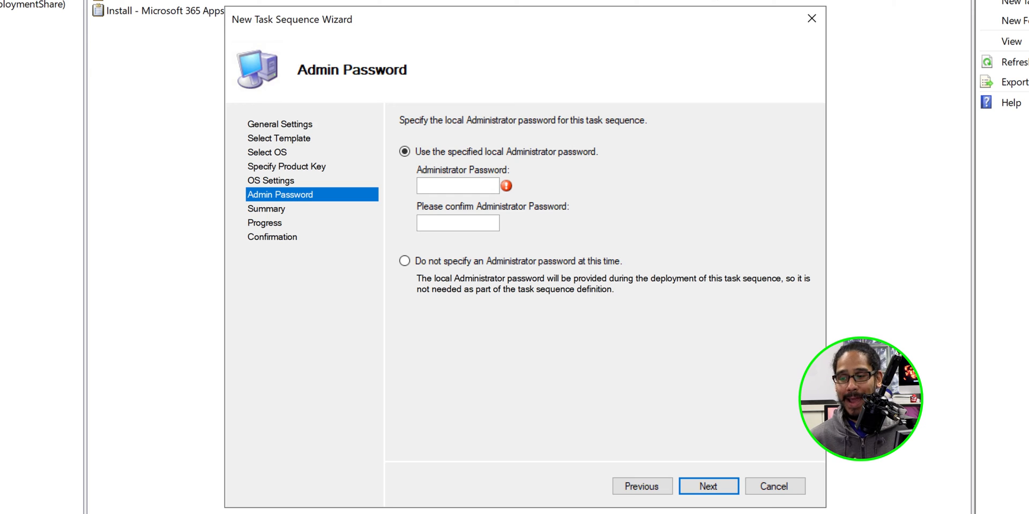
type("password")
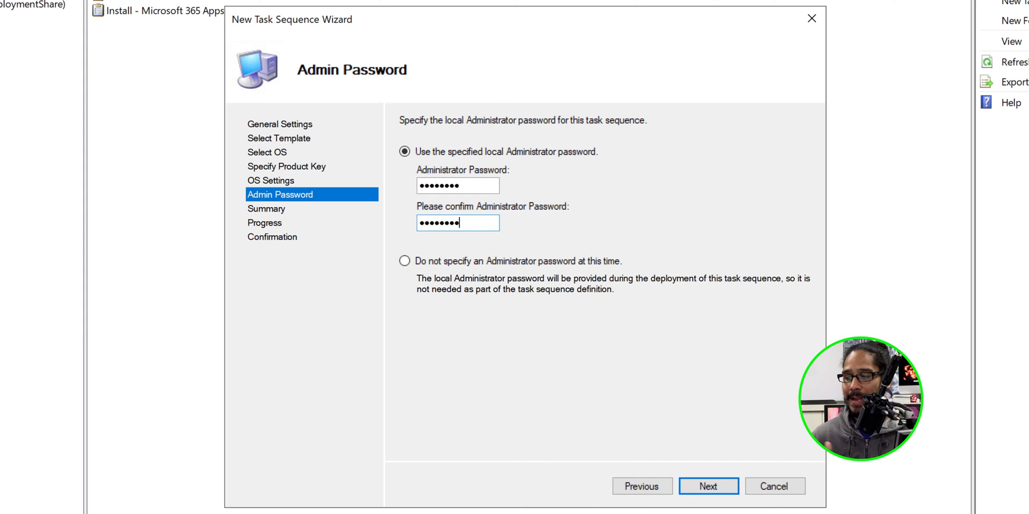
left_click(709, 487)
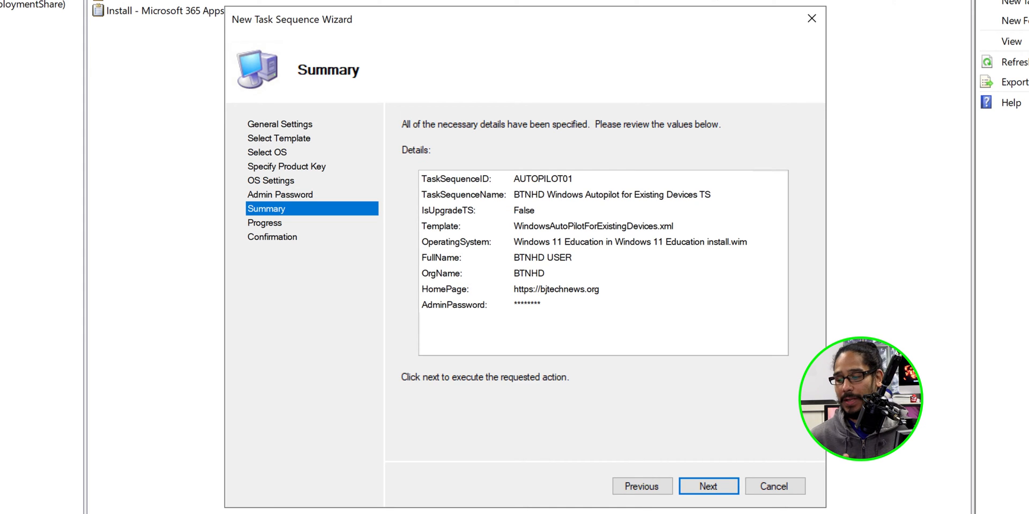
left_click(707, 486)
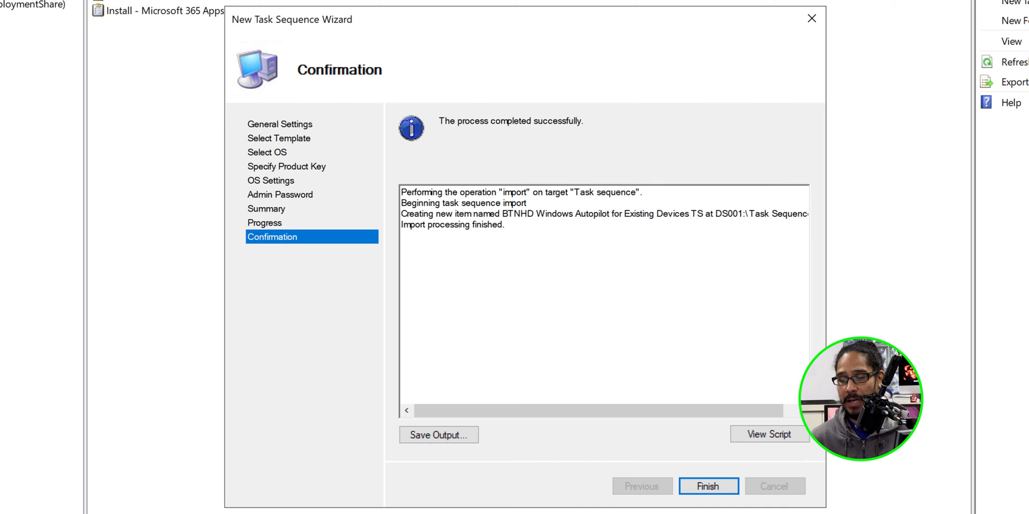
left_click(708, 486)
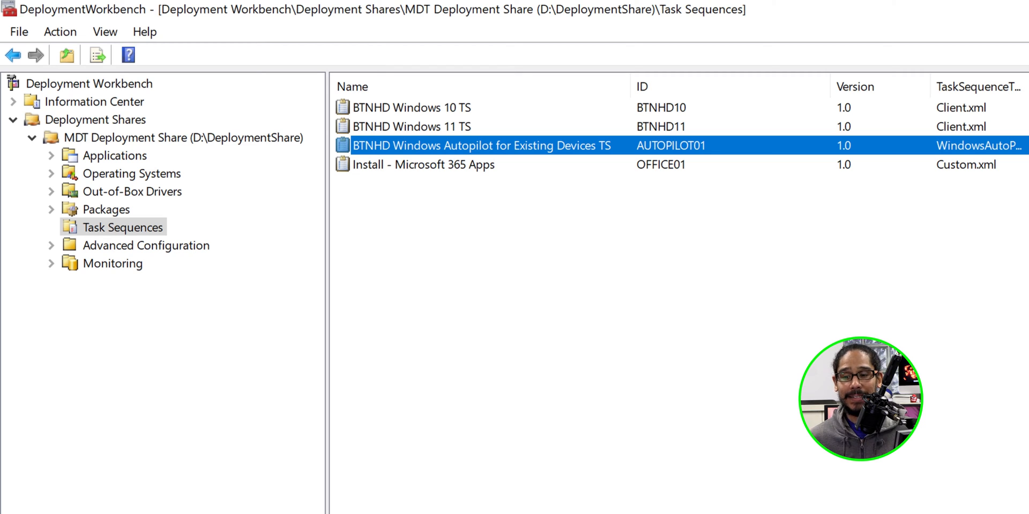
View the AUTOPILOT01 task sequence's Prepare for Autopilot steps, including Copy CleanupForAutopilot.ps1
double_click(482, 145)
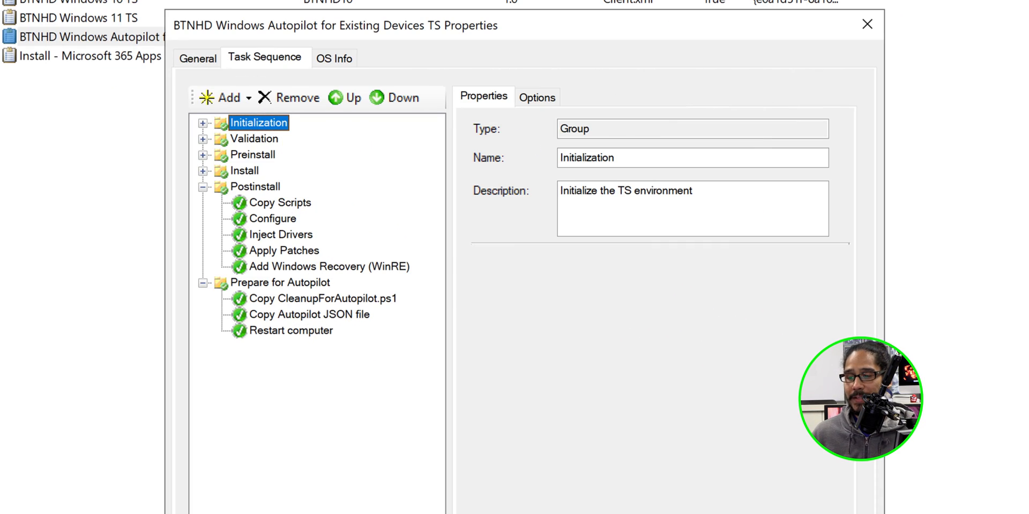
left_click(322, 299)
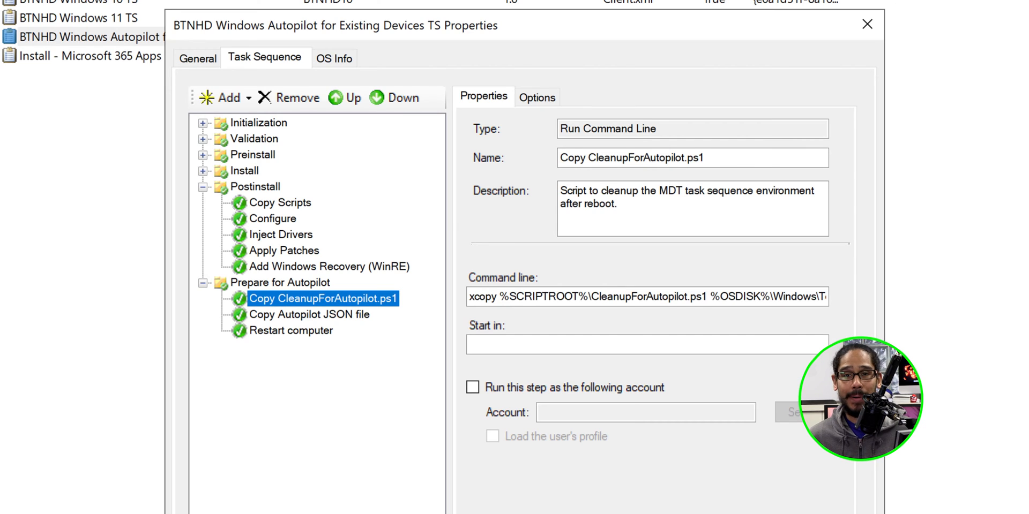
left_click(308, 314)
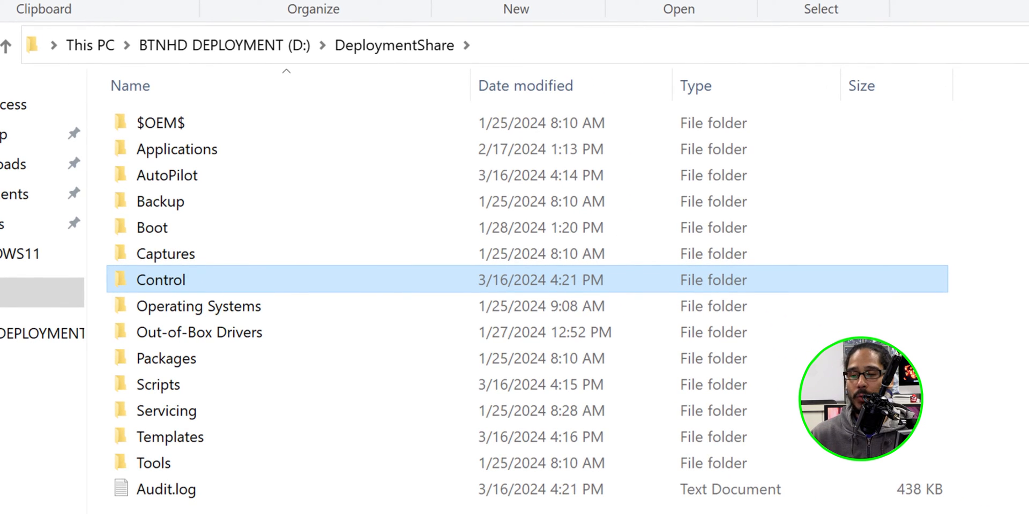
Browse into D:\DeploymentShare\Control\AUTOPILOT01 to see the new task sequence folder
double_click(161, 279)
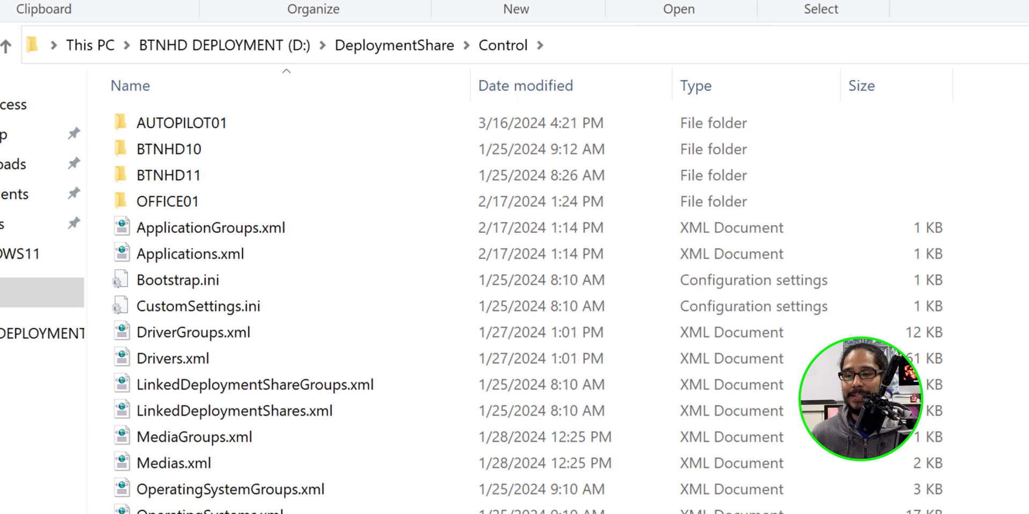
left_click(182, 123)
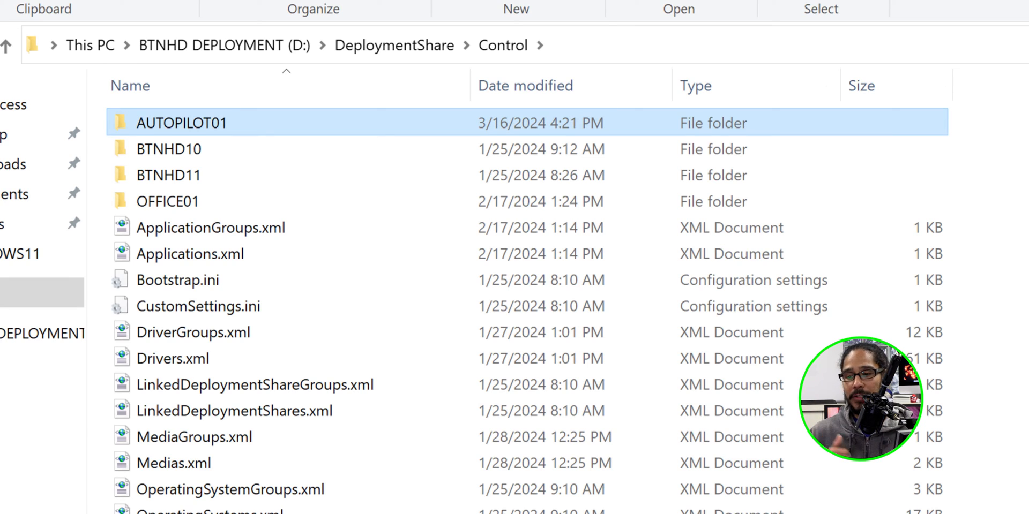
double_click(182, 122)
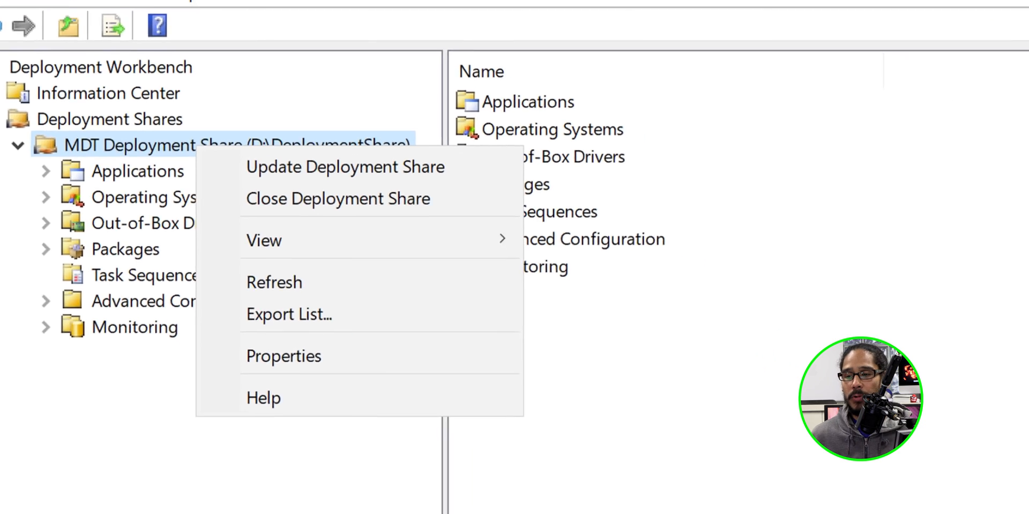
Run Update Deployment Share on the MDT share, keeping the existing LiteTouchPE x64 boot image
left_click(345, 167)
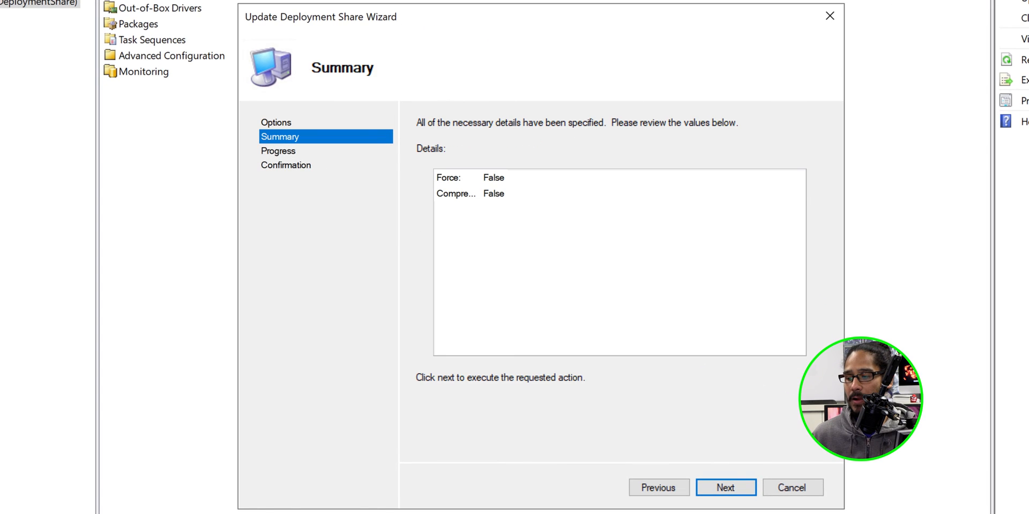
left_click(725, 487)
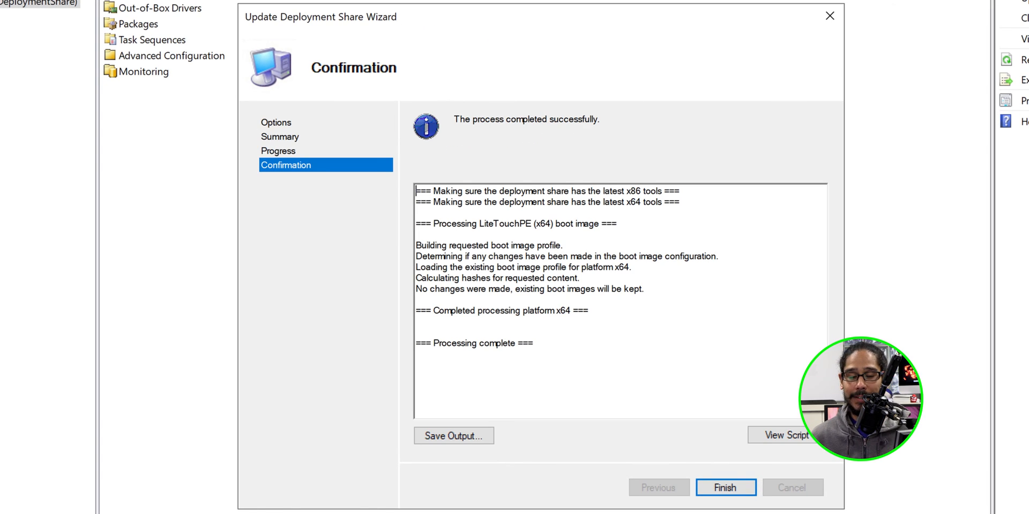